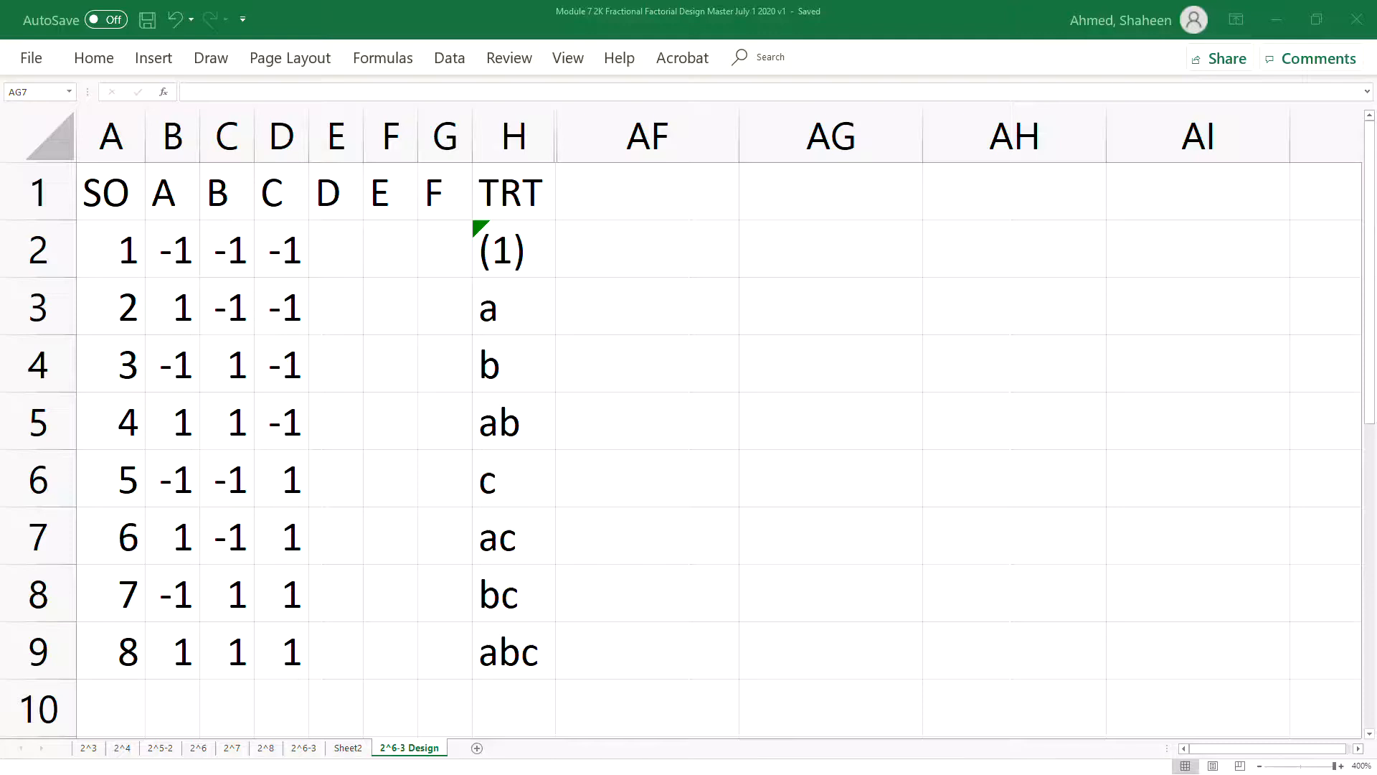
# Step: Enter the run-one D generator as =B2*C2 (product of factors A and B)
pyautogui.click(831, 535)
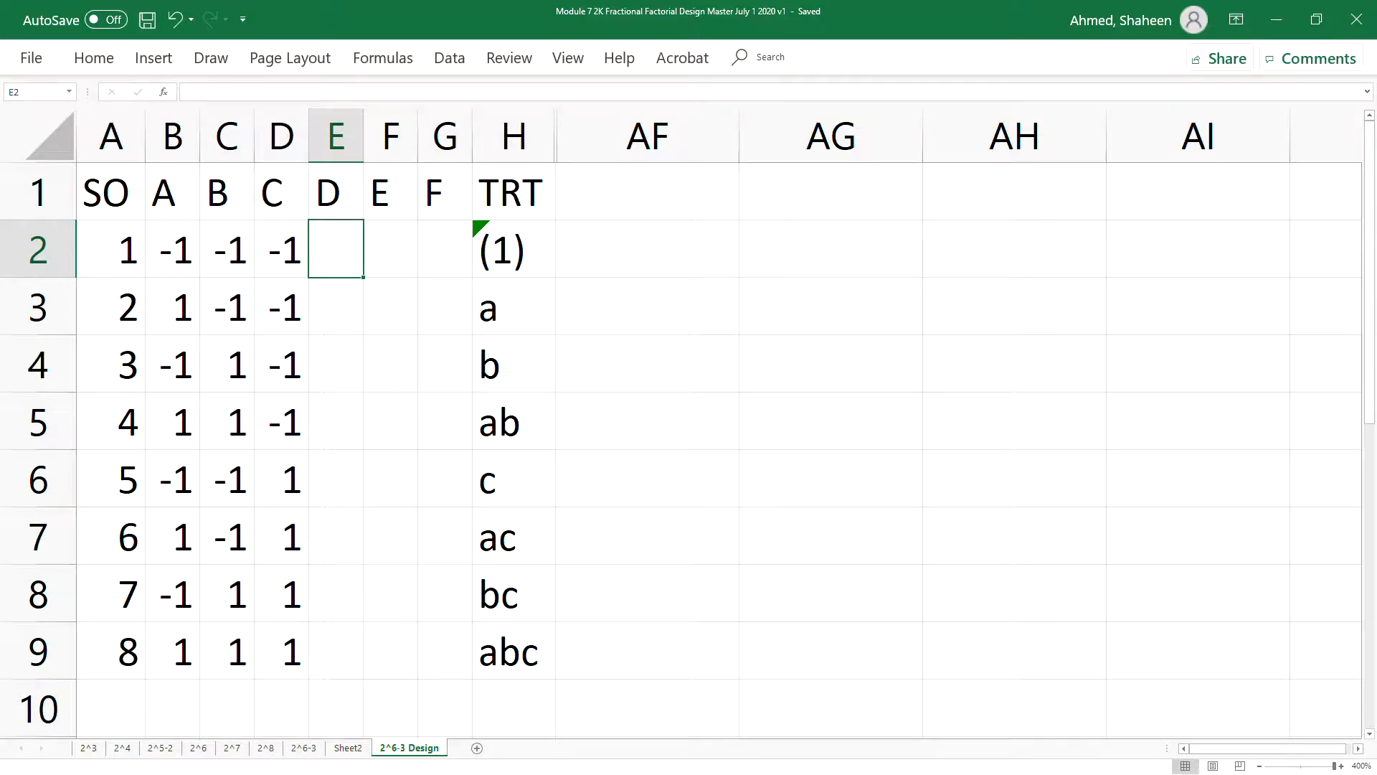
pyautogui.write('=')
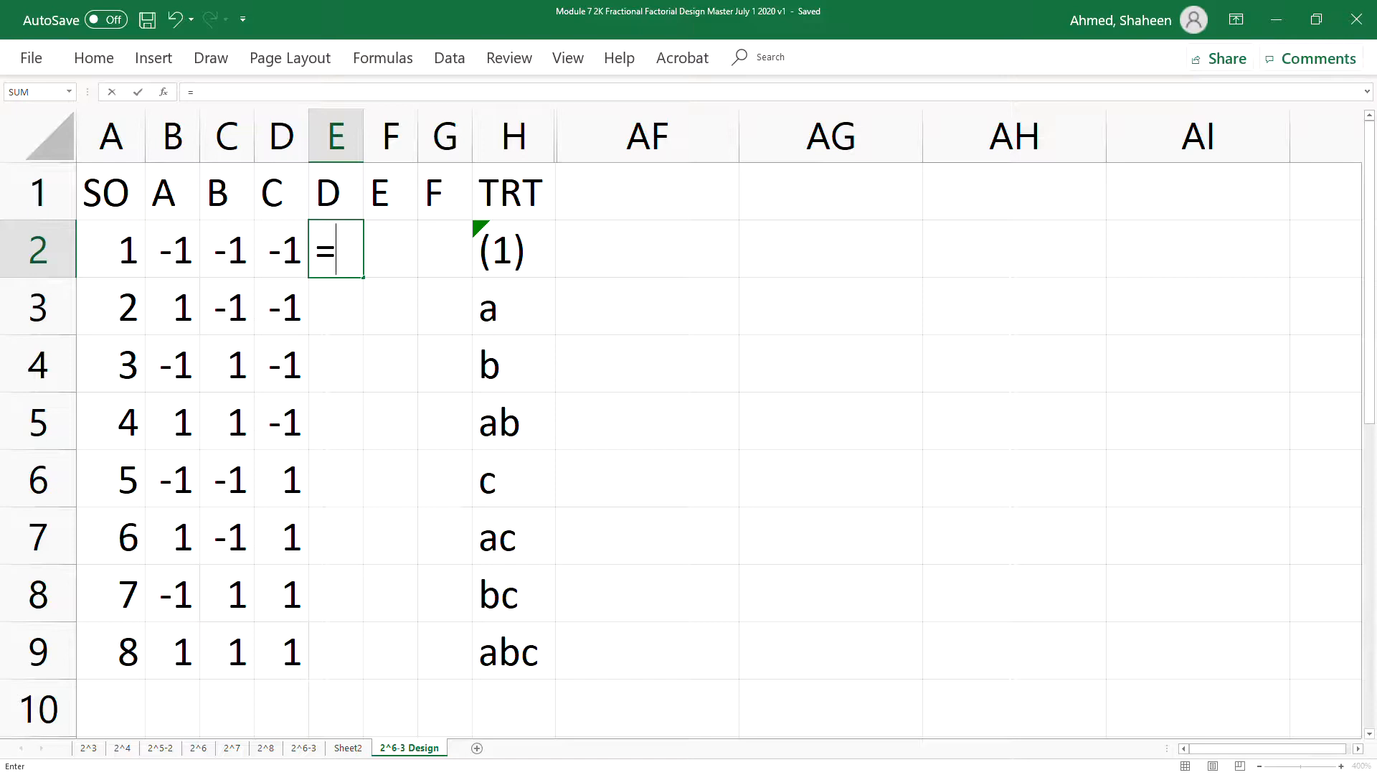
pyautogui.click(173, 250)
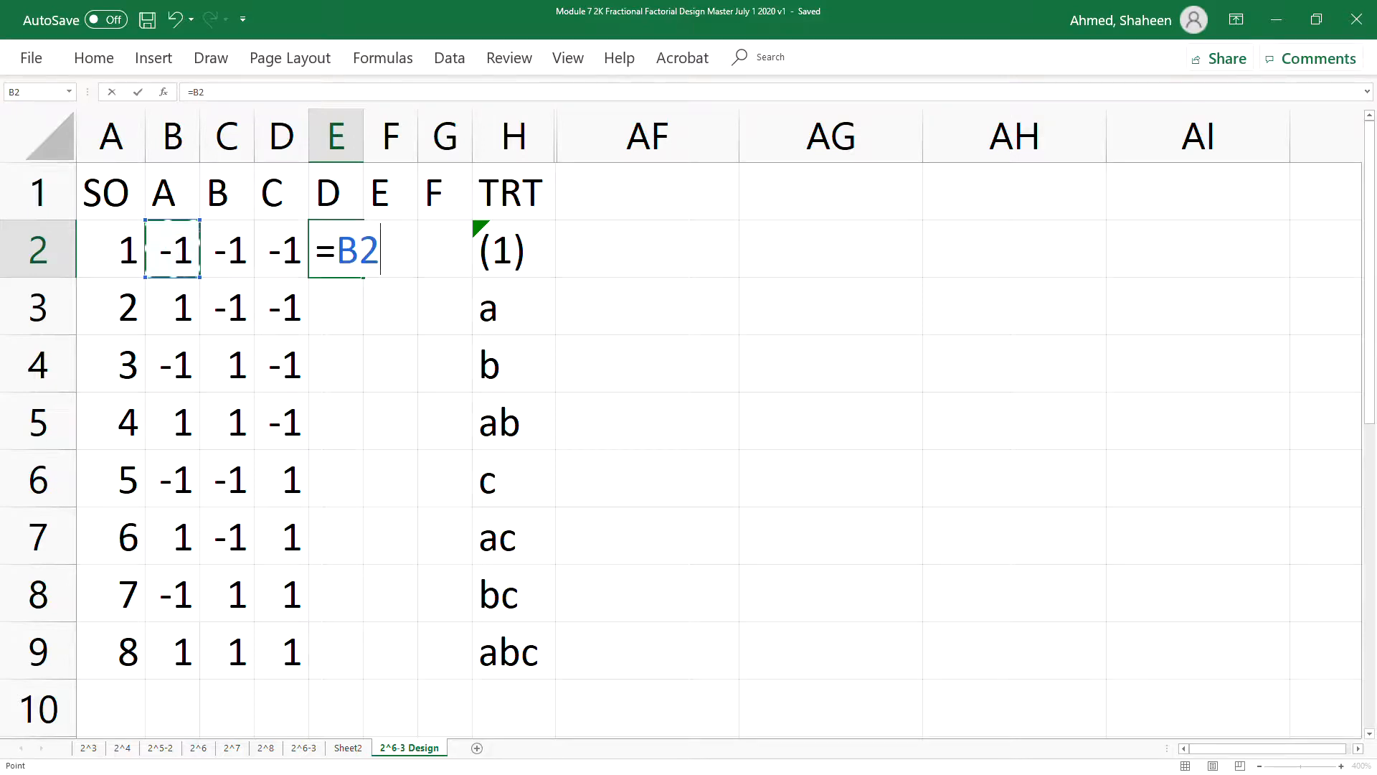
pyautogui.click(227, 250)
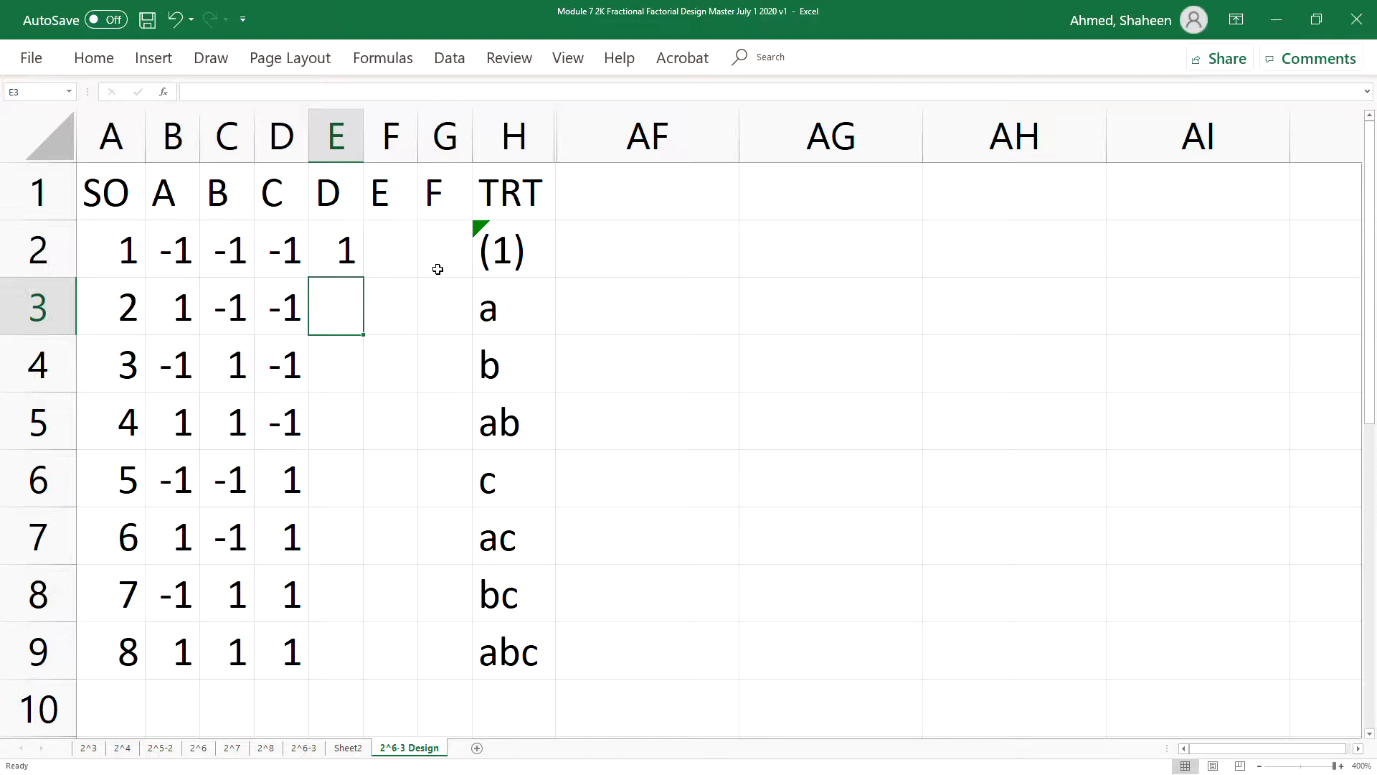
# Step: Enter the run-one E and F generators as =B2*D2 (A·C) and =C2*D2 (B·C)
pyautogui.write('=')
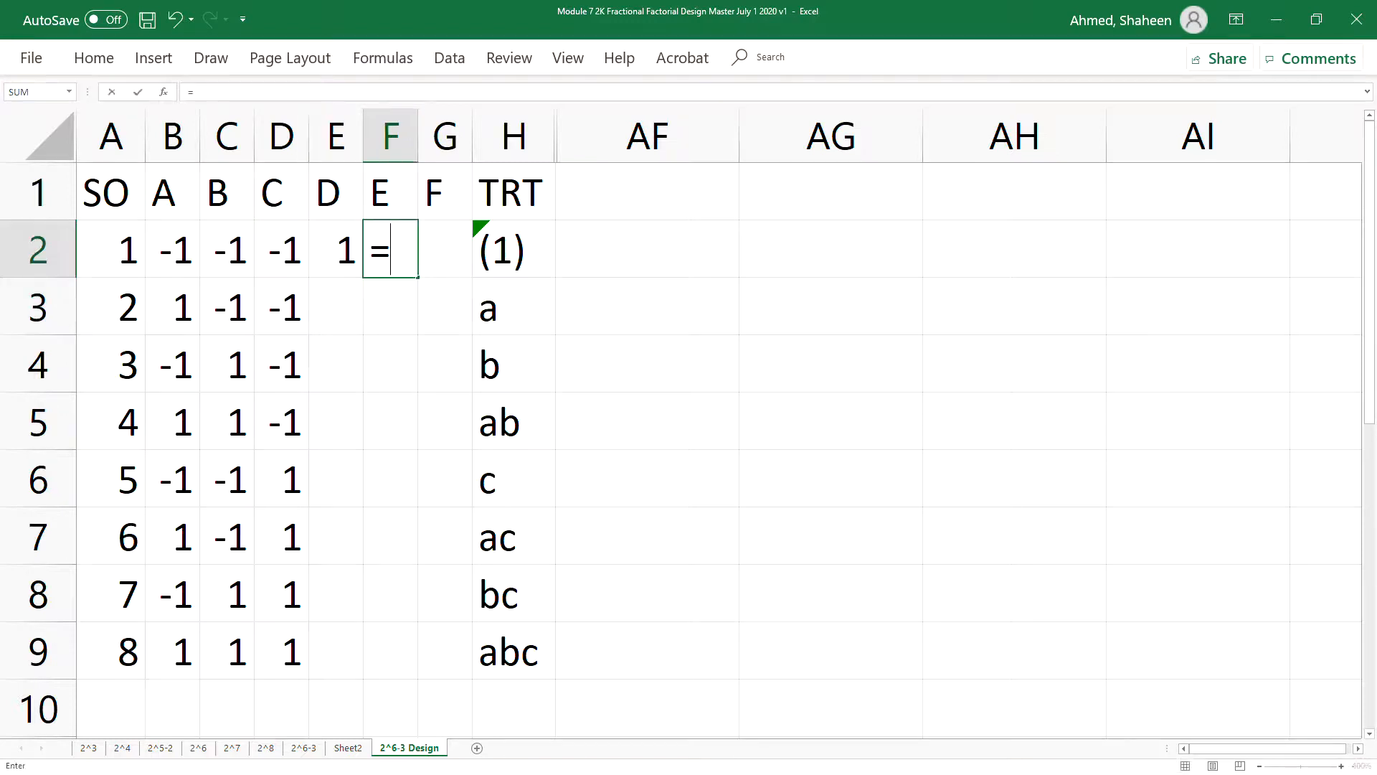
pyautogui.click(172, 249)
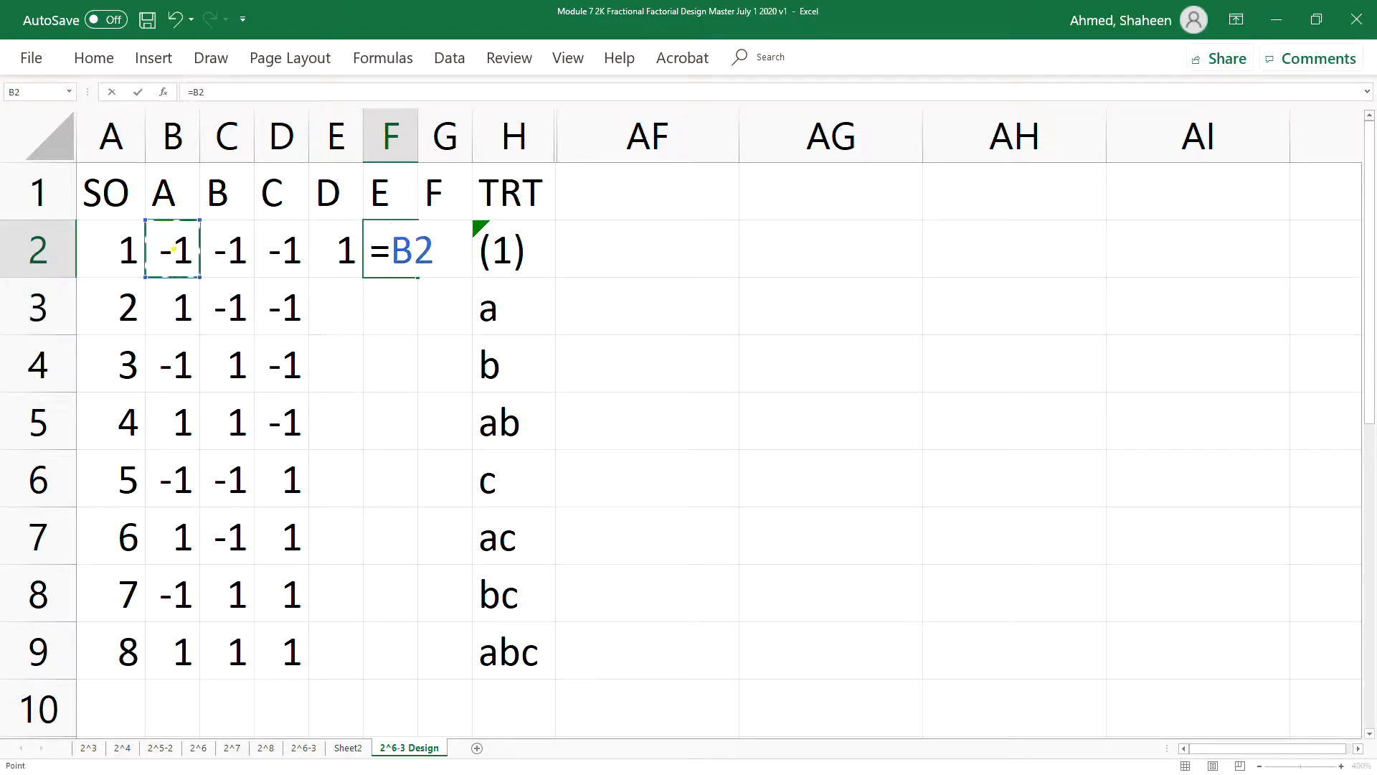
pyautogui.write('*')
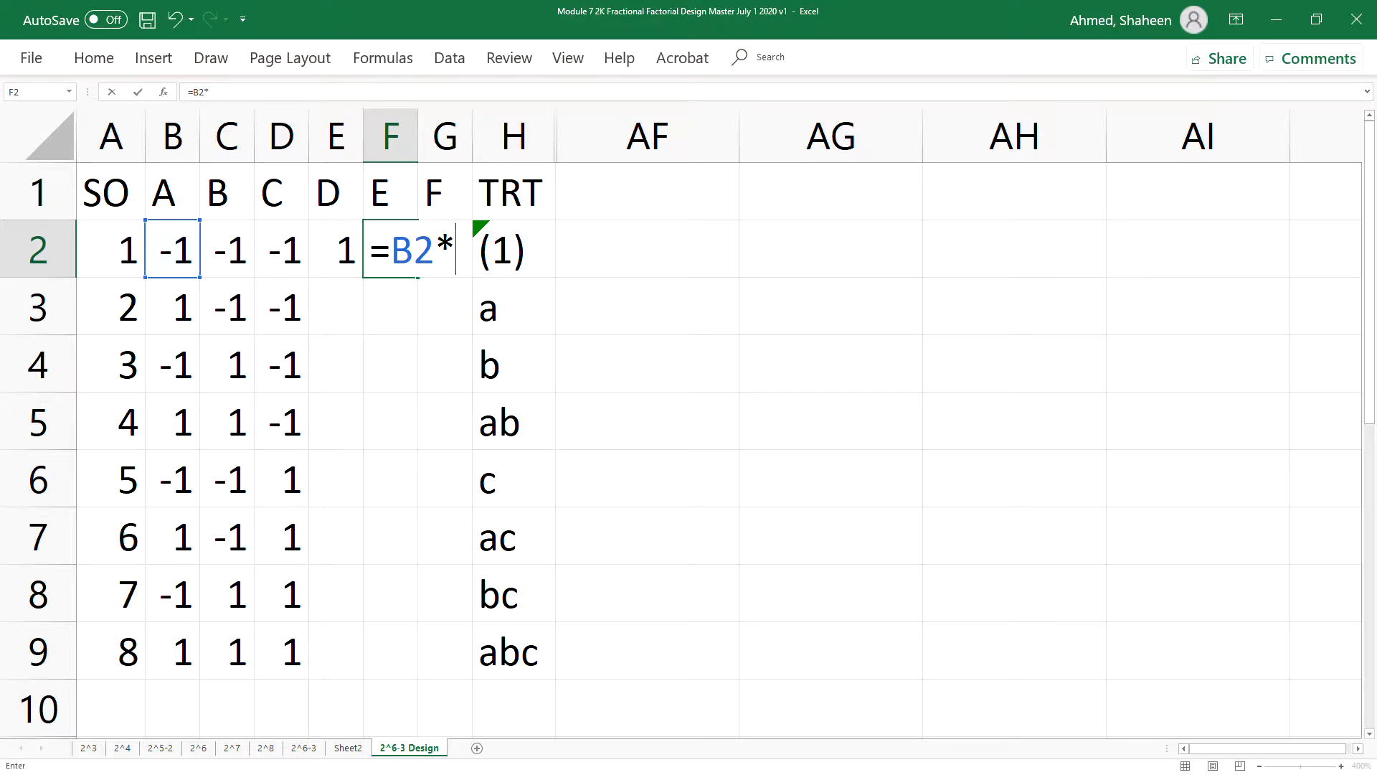
pyautogui.click(282, 250)
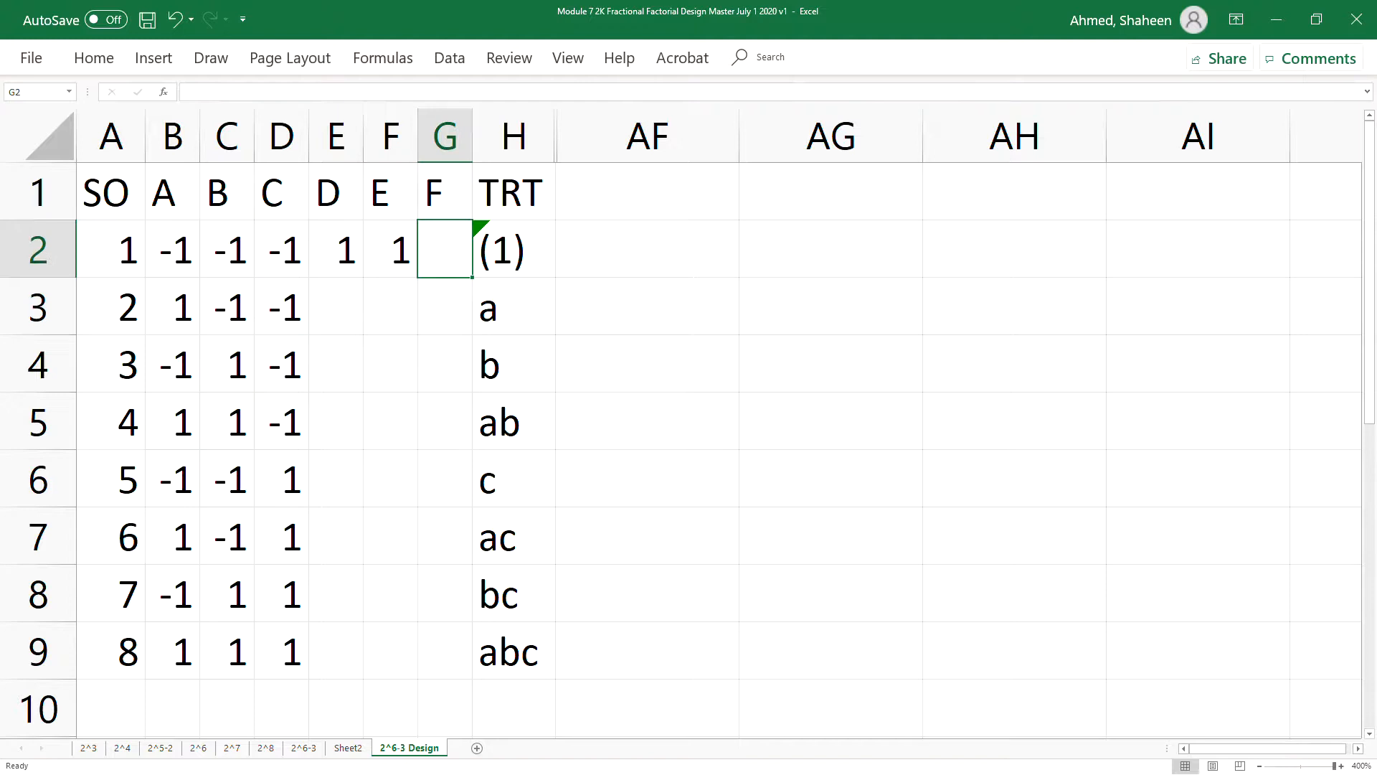
pyautogui.write('=')
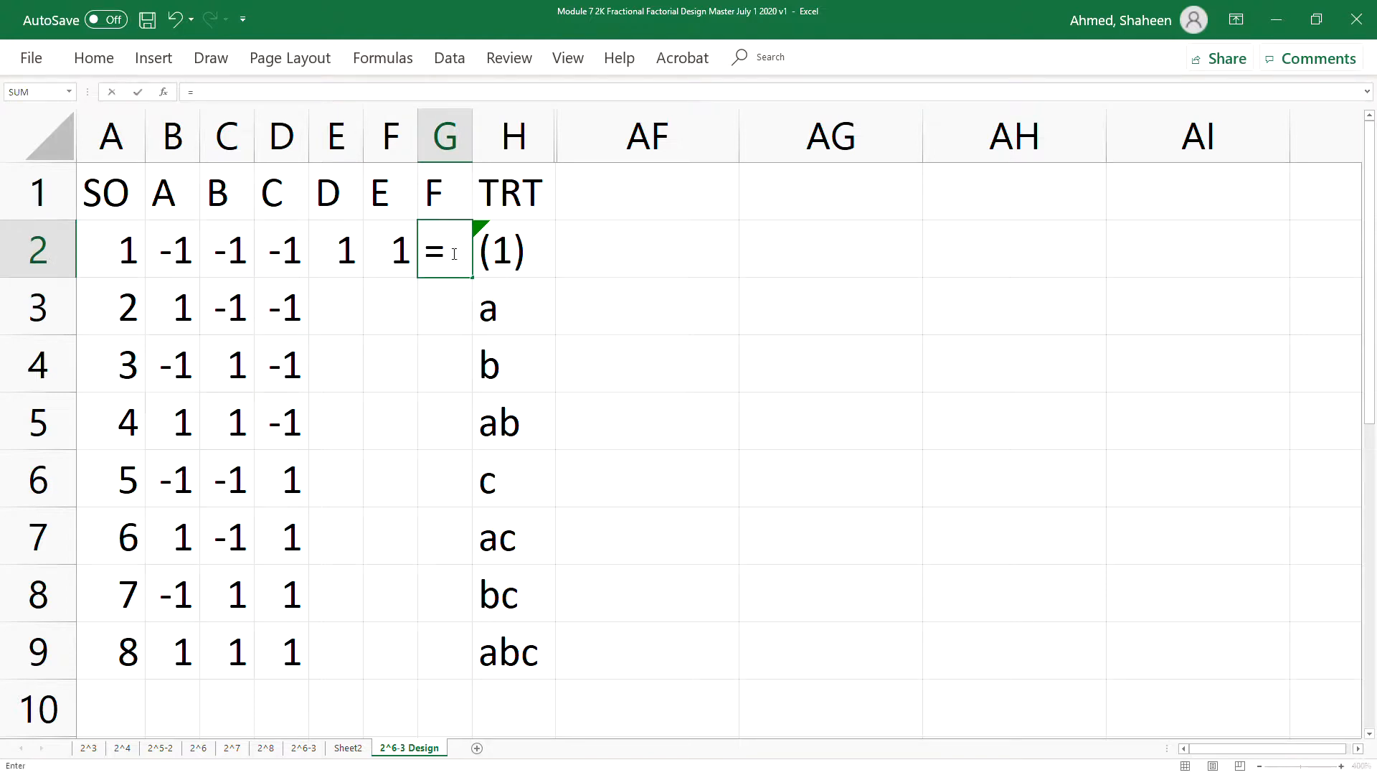
pyautogui.click(225, 250)
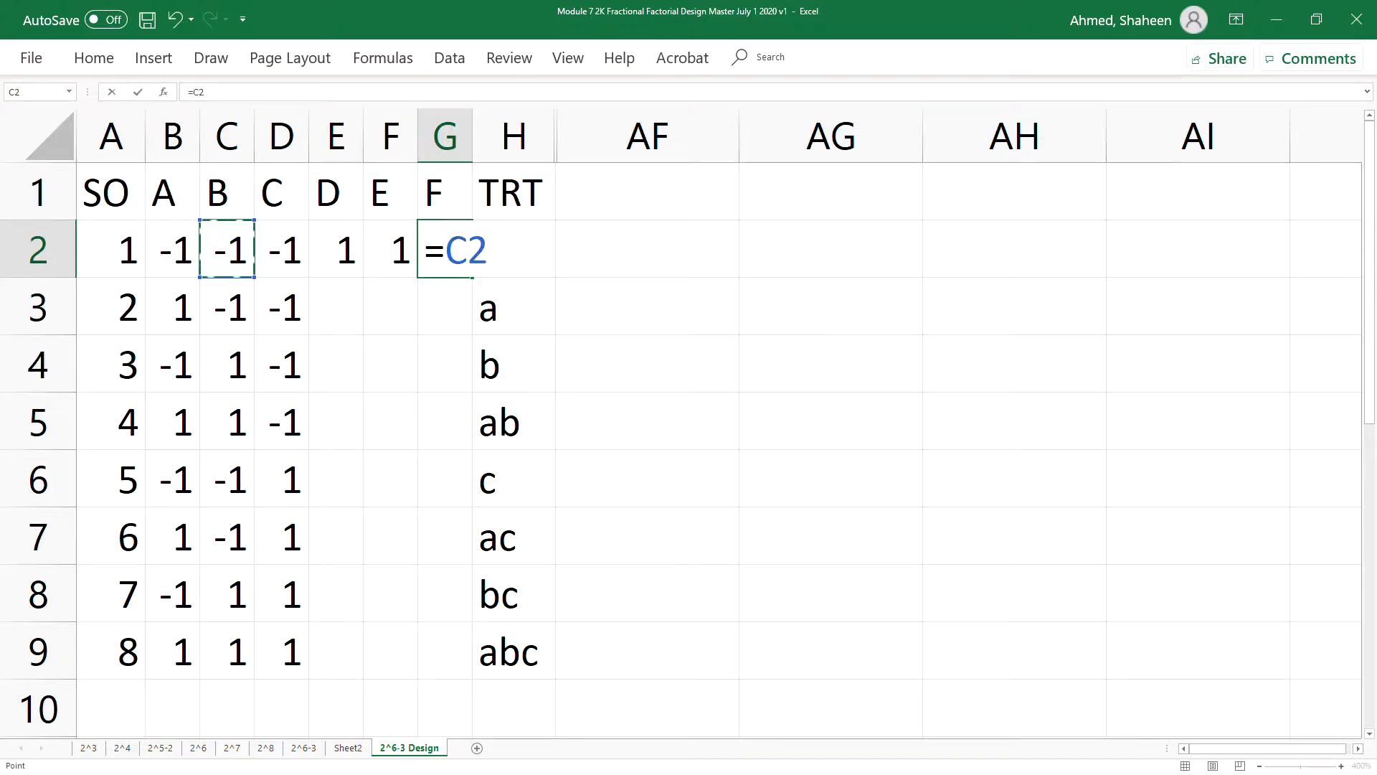
pyautogui.click(281, 249)
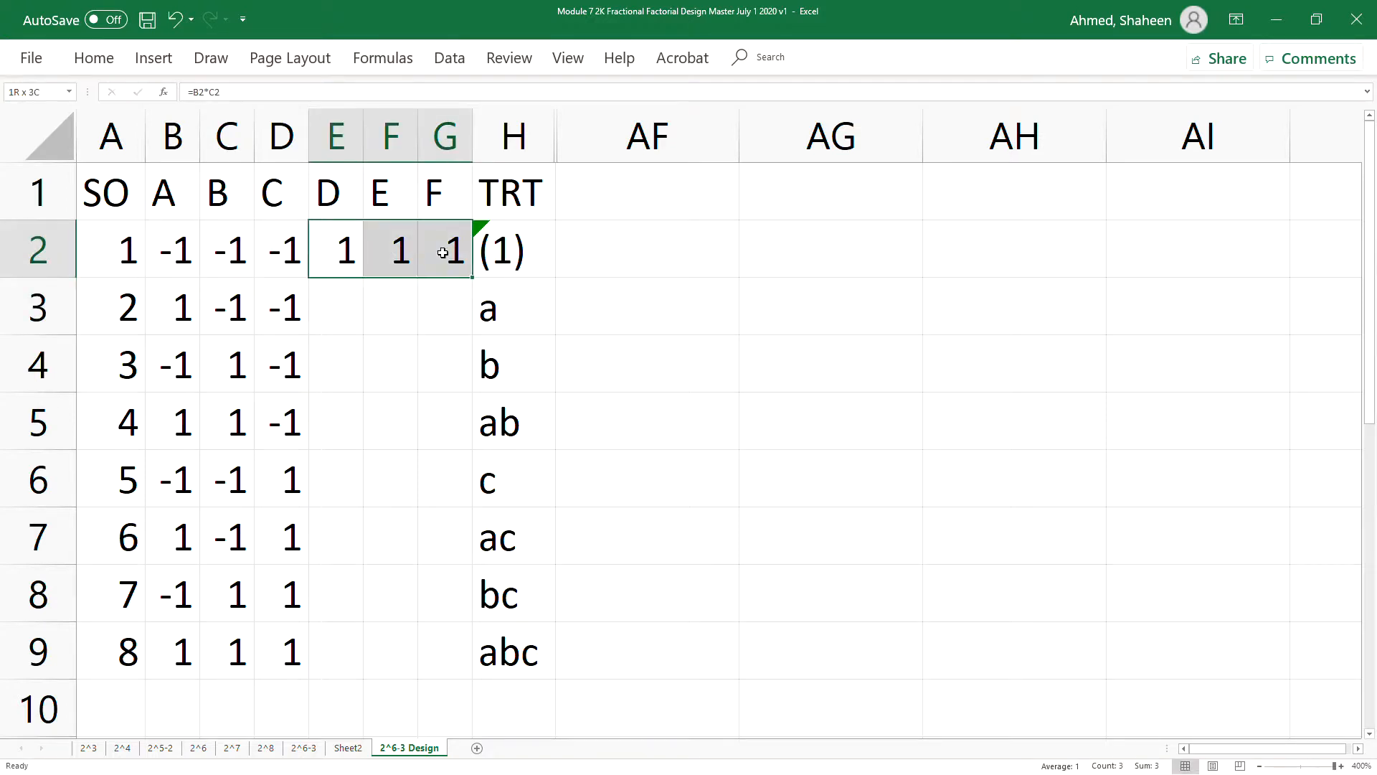
# Step: Fill the D, E, F generator formulas down through row 9 and relabel the D header D=AB
pyautogui.moveTo(465, 273); pyautogui.dragTo(465, 672)
pyautogui.write('=')
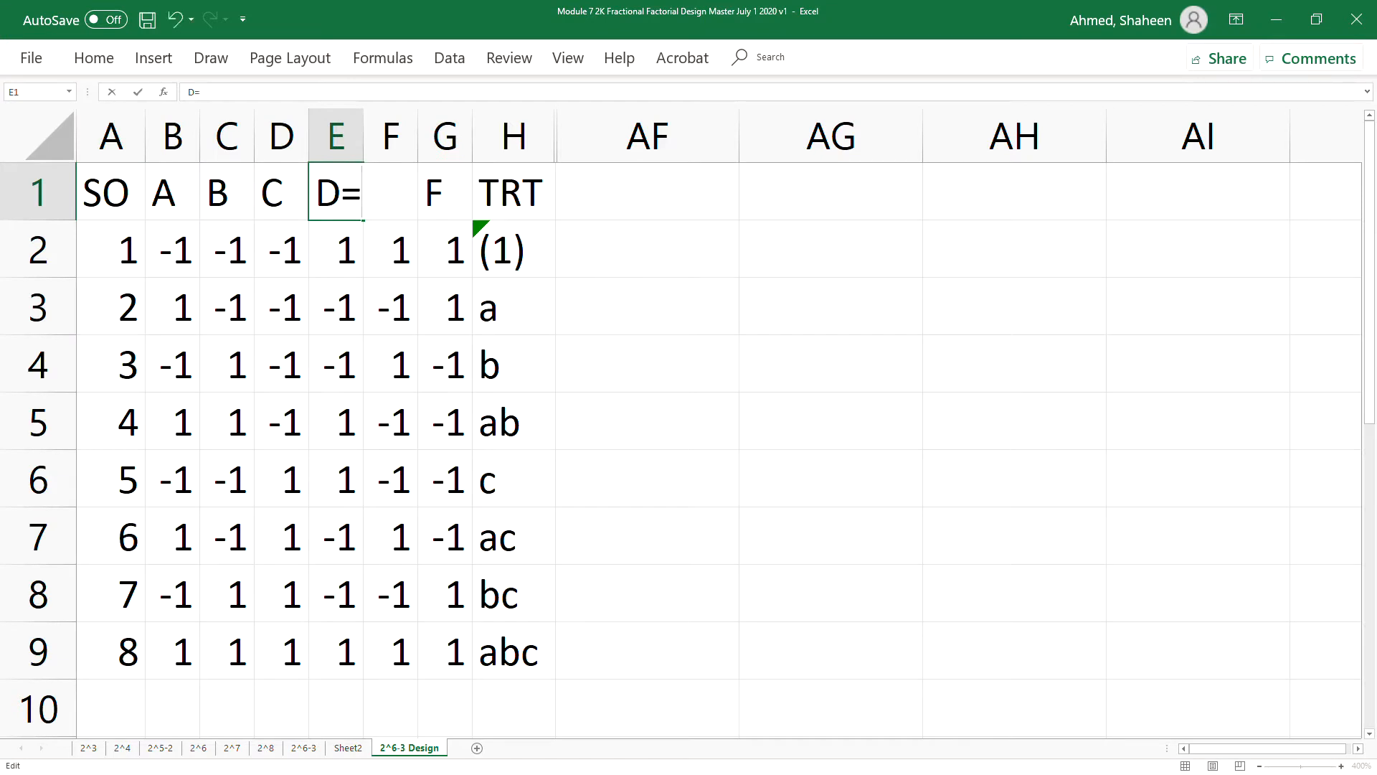
pyautogui.write('AB')
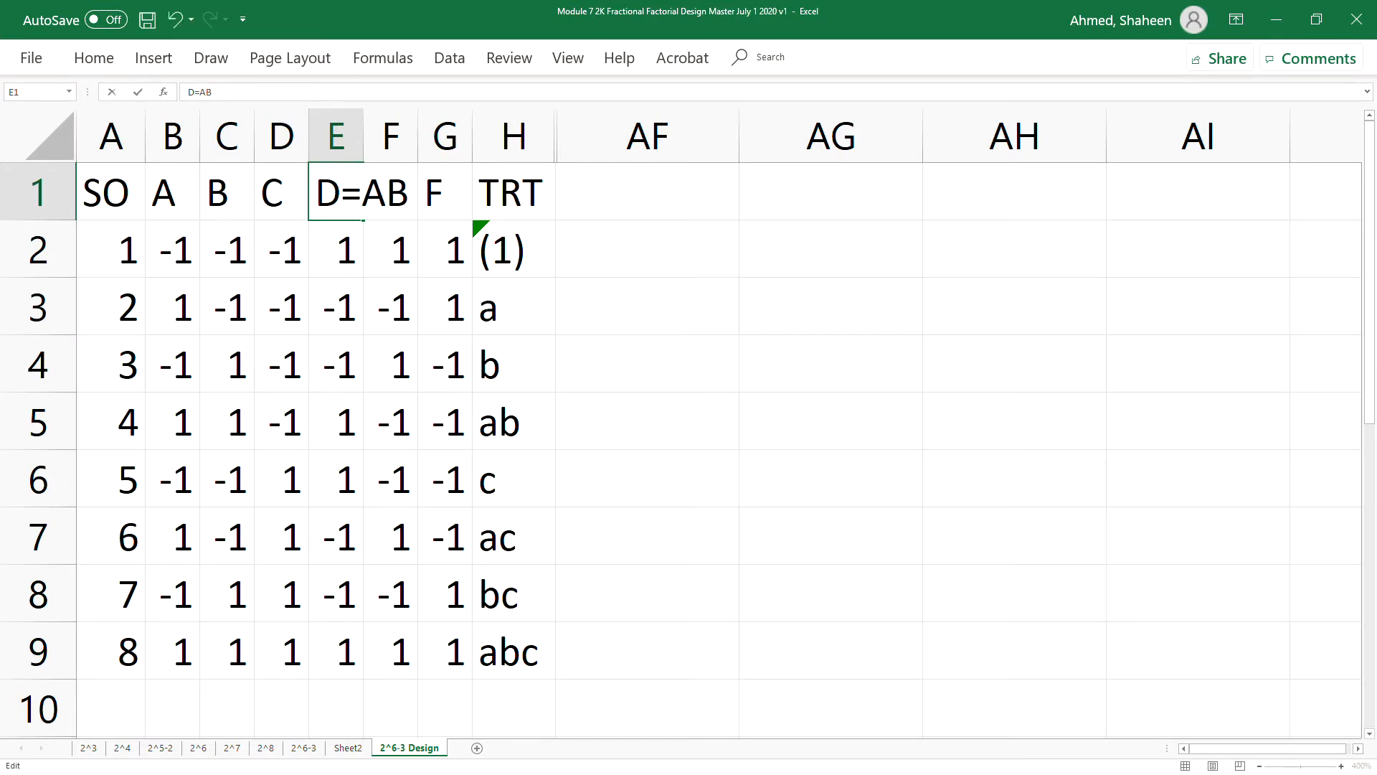